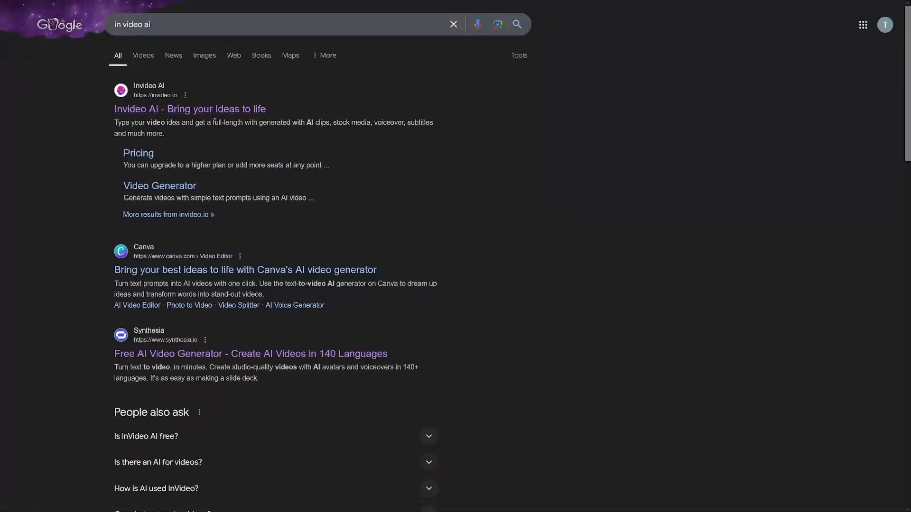
Open the invideo AI site from the search results and launch its video prompt workspace.
{"action": "left_click", "coordinate": [189, 109]}
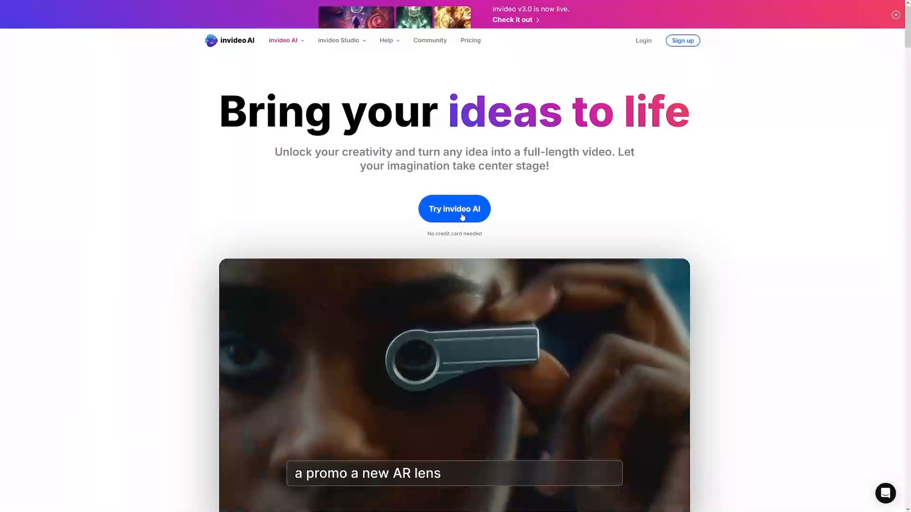
{"action": "left_click", "coordinate": [454, 208]}
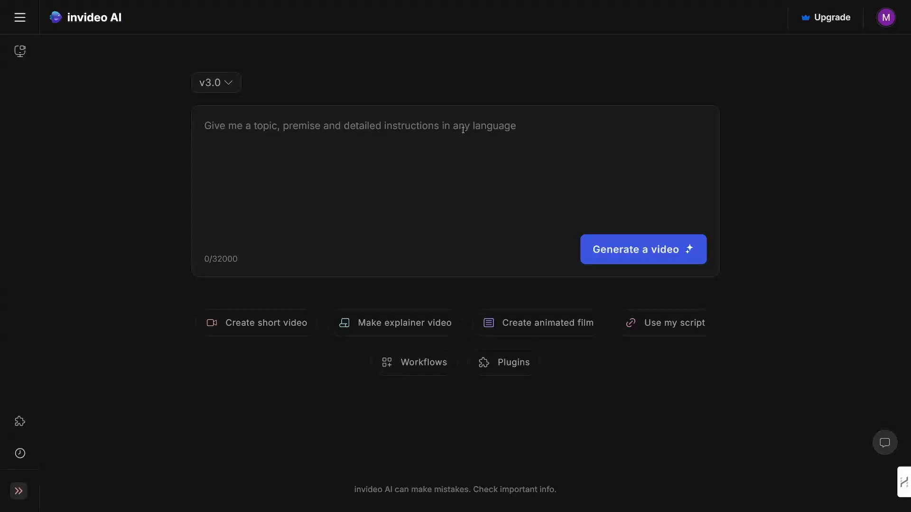
Submit the prompt '2 minute video about why Berlin is the best city in the world'.
{"action": "type", "text": "2 minute video about why Berlin is the best city in the world"}
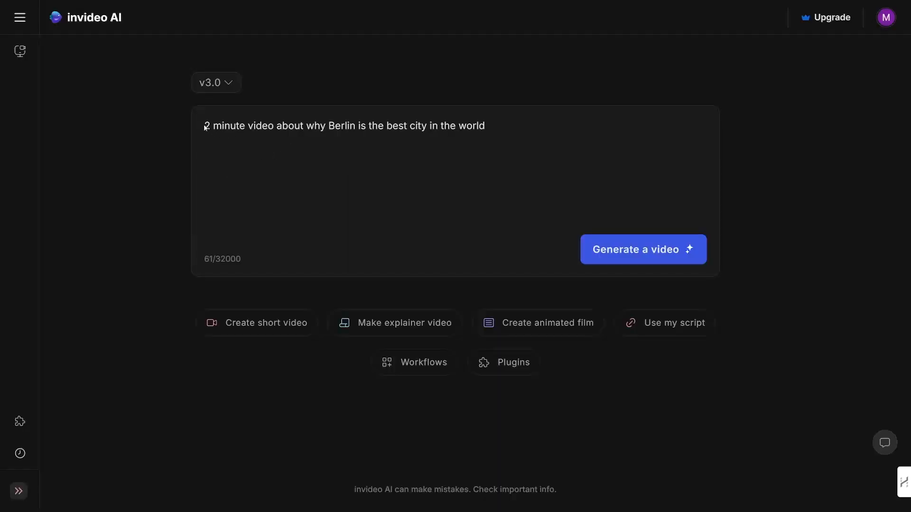
{"action": "left_click_drag", "start_coordinate": [205, 125], "coordinate": [293, 125]}
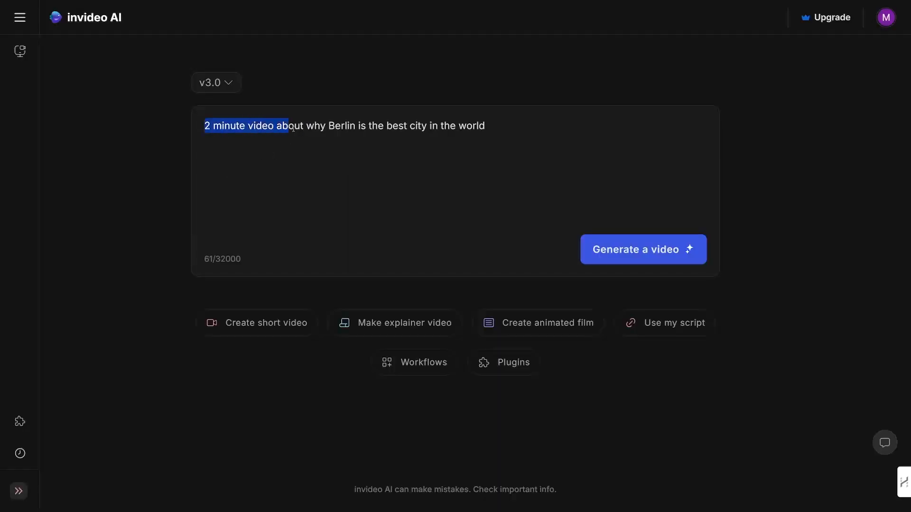
{"action": "left_click_drag", "start_coordinate": [285, 125], "coordinate": [383, 126]}
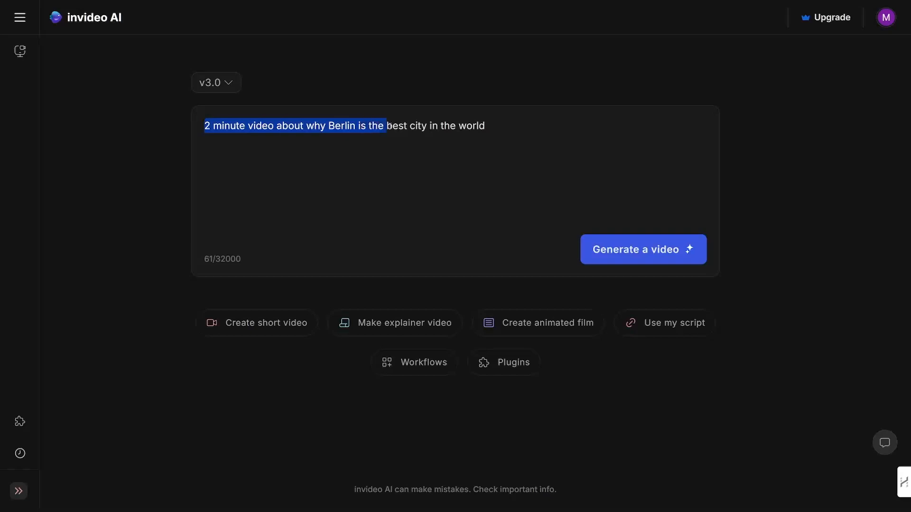
{"action": "left_click", "coordinate": [484, 125]}
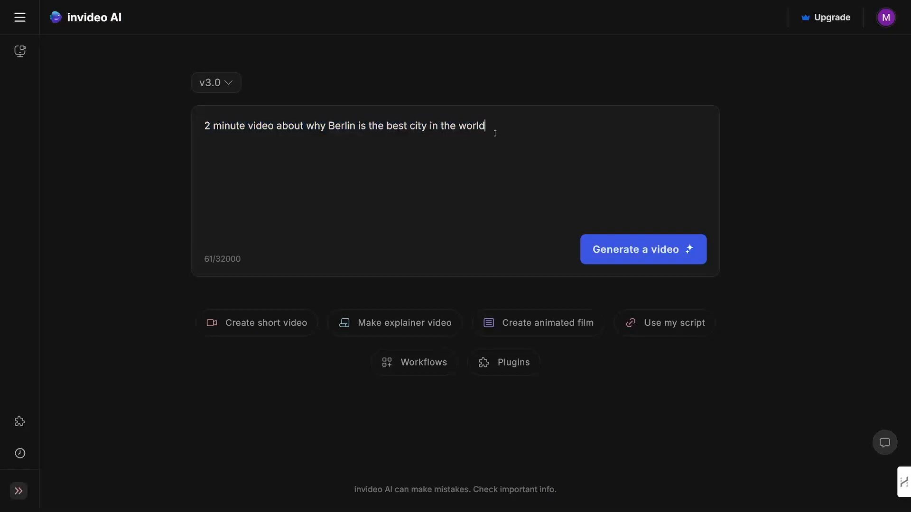
{"action": "mouse_move", "coordinate": [417, 141]}
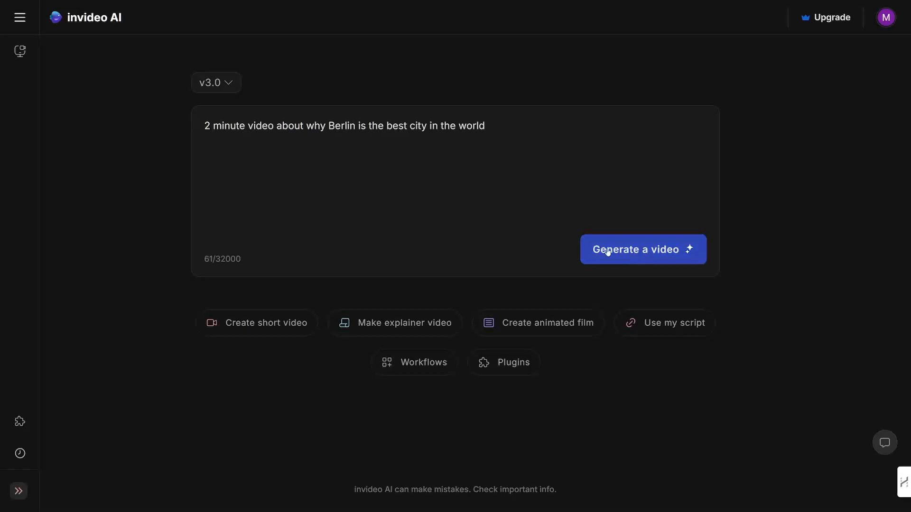
{"action": "left_click", "coordinate": [642, 249]}
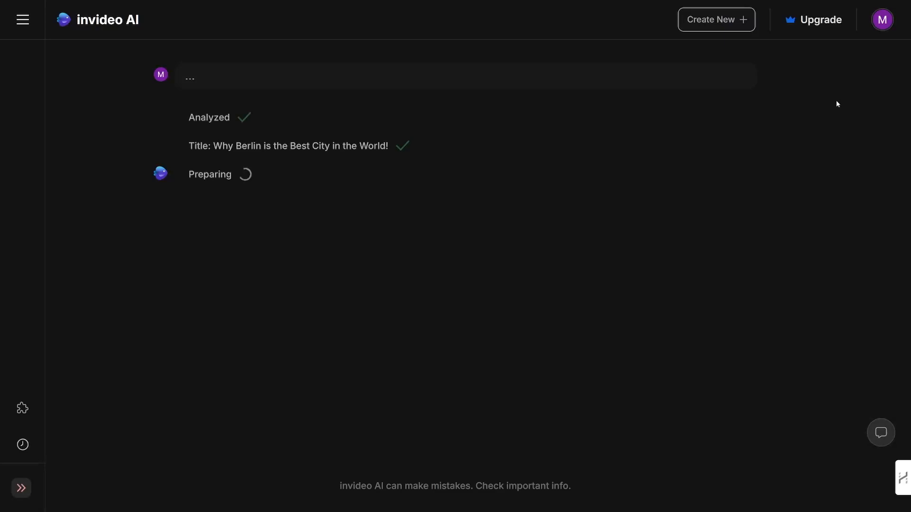
{"action": "mouse_move", "coordinate": [875, 68]}
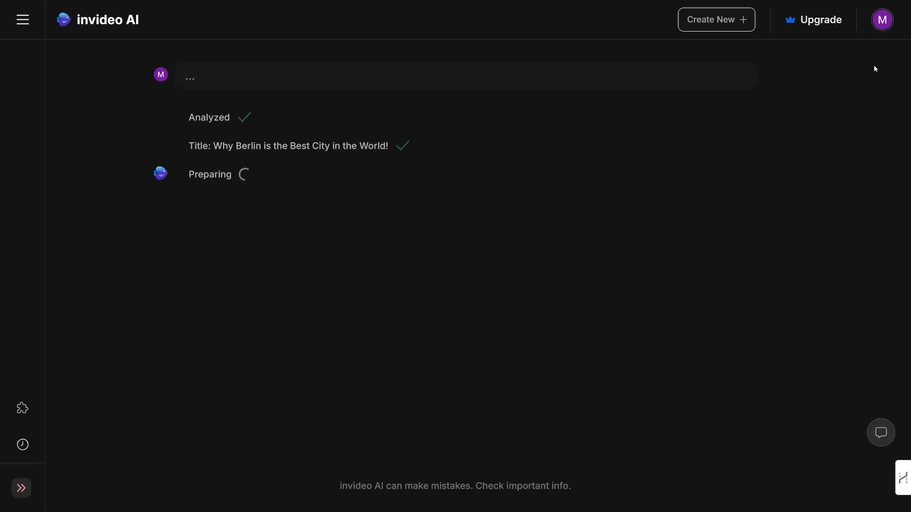
Open Workspace settings from the account menu and review the beta features description.
{"action": "left_click", "coordinate": [882, 19]}
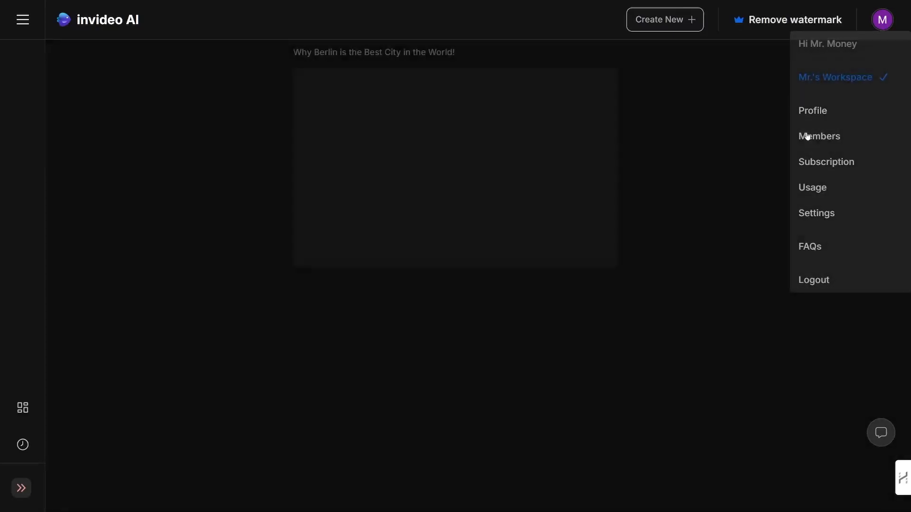
{"action": "left_click", "coordinate": [816, 213]}
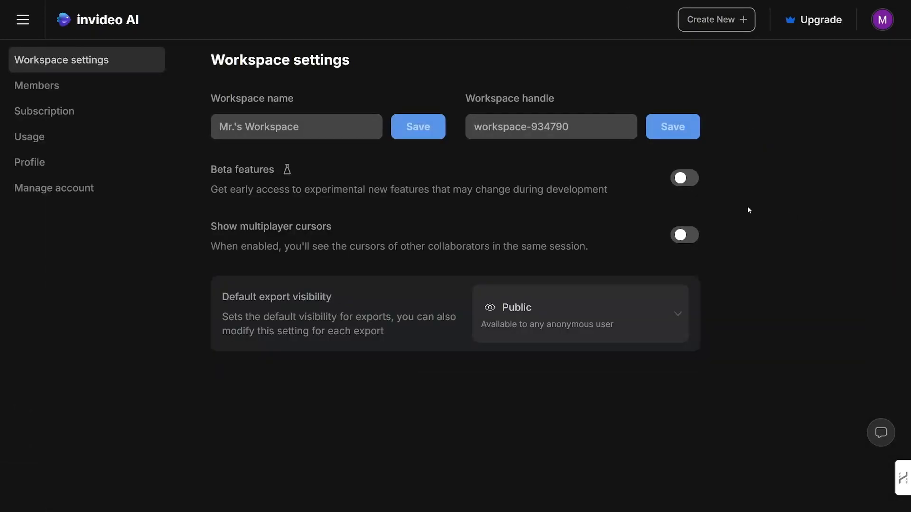
{"action": "double_click", "coordinate": [242, 169]}
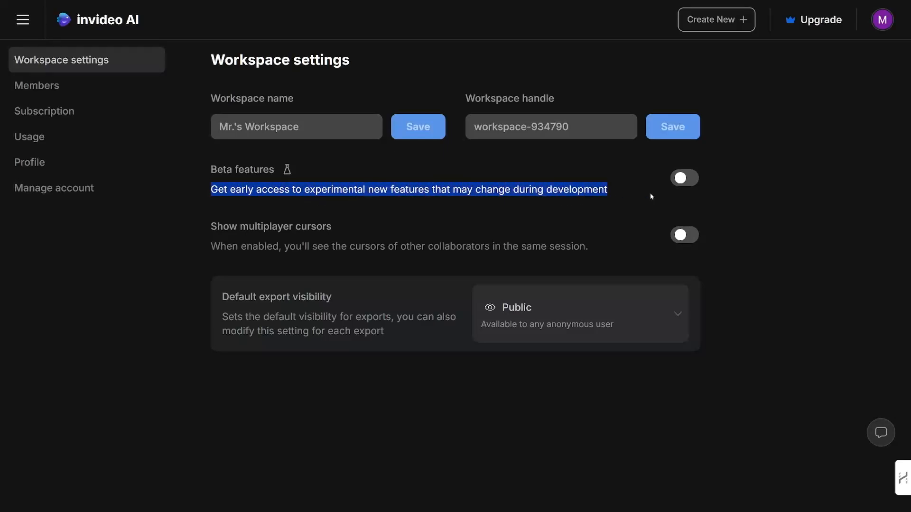
{"action": "left_click", "coordinate": [684, 178]}
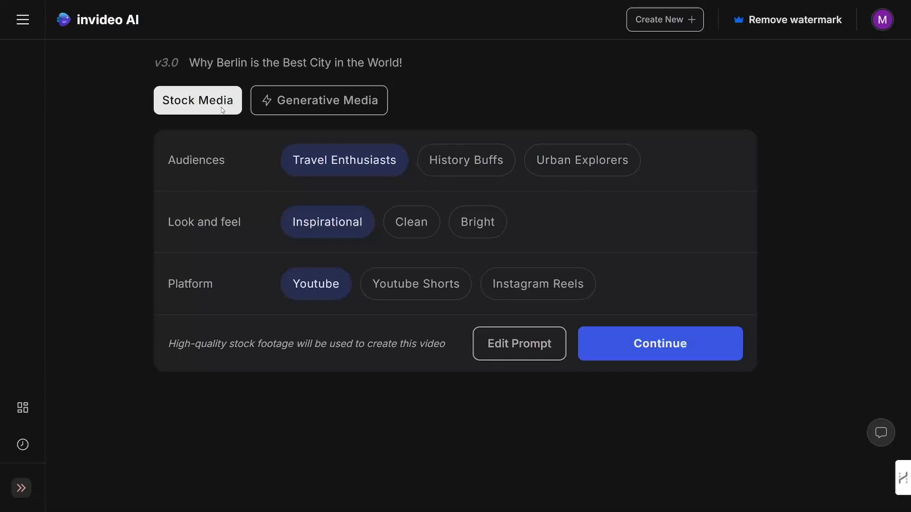
{"action": "mouse_move", "coordinate": [213, 95]}
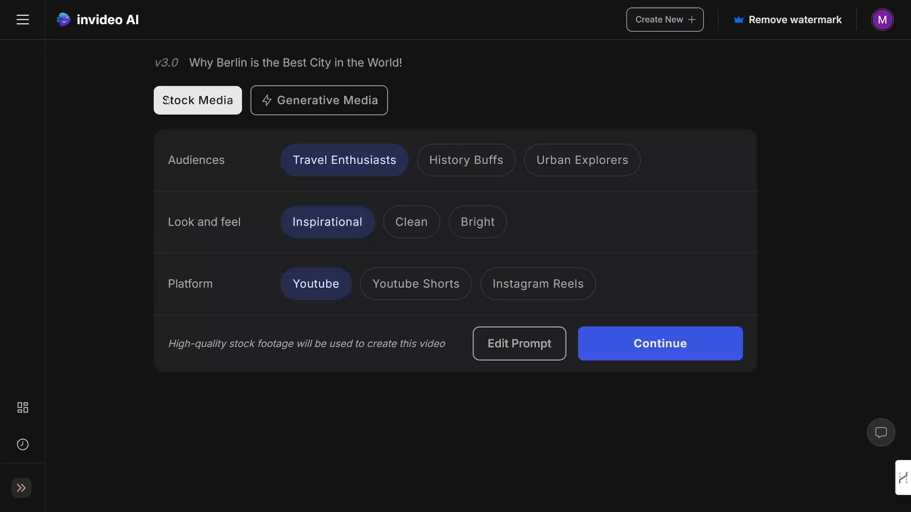
Keep Stock Media and Travel Enthusiasts, then continue to build the inspirational YouTube video.
{"action": "double_click", "coordinate": [197, 100]}
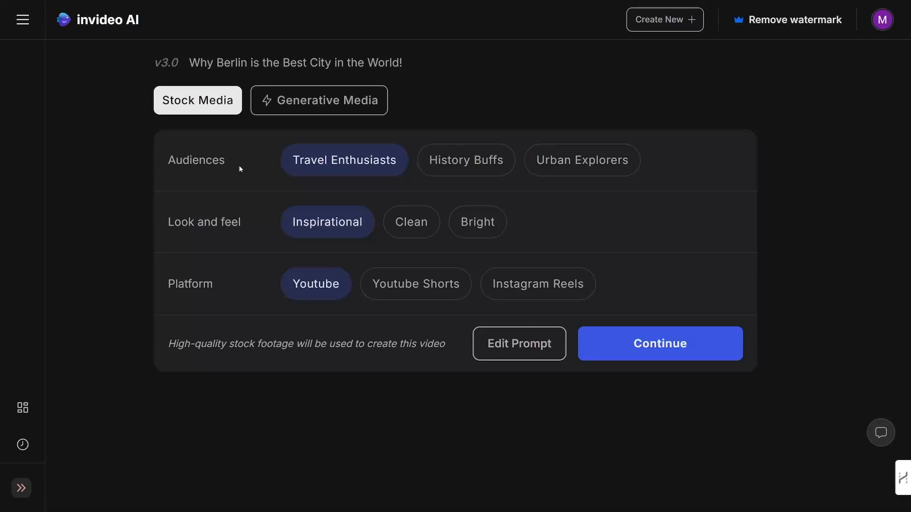
{"action": "mouse_move", "coordinate": [352, 166]}
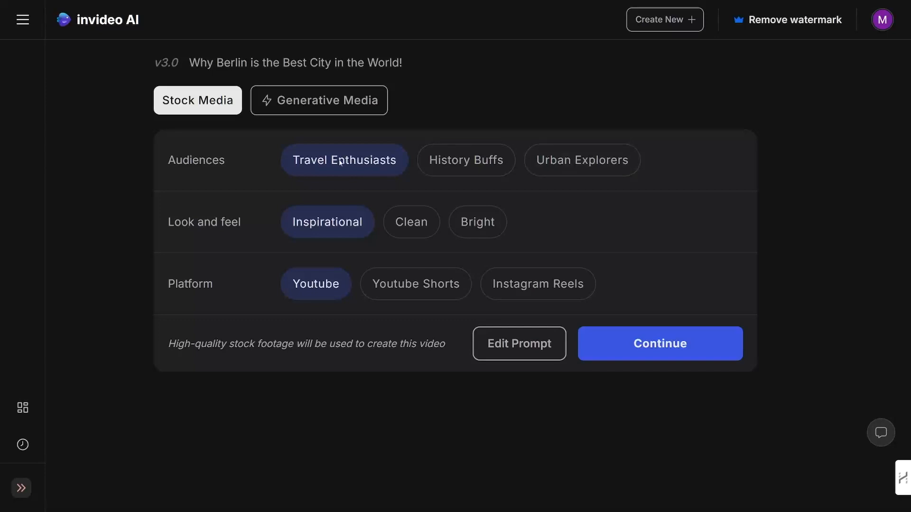
{"action": "double_click", "coordinate": [204, 222]}
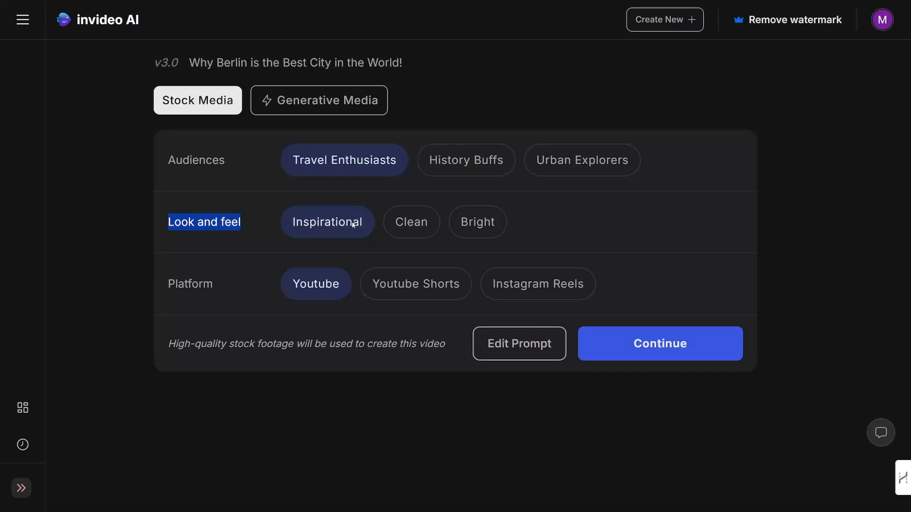
{"action": "mouse_move", "coordinate": [411, 222]}
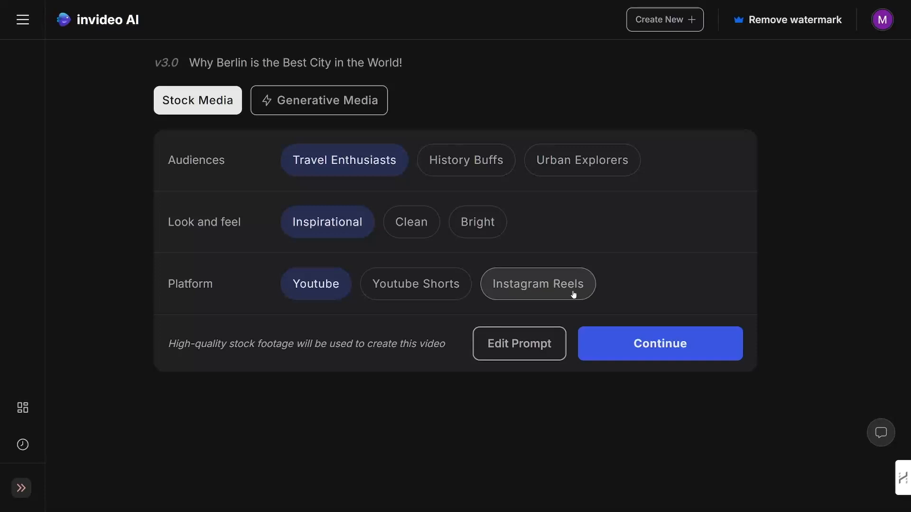
{"action": "left_click", "coordinate": [660, 344]}
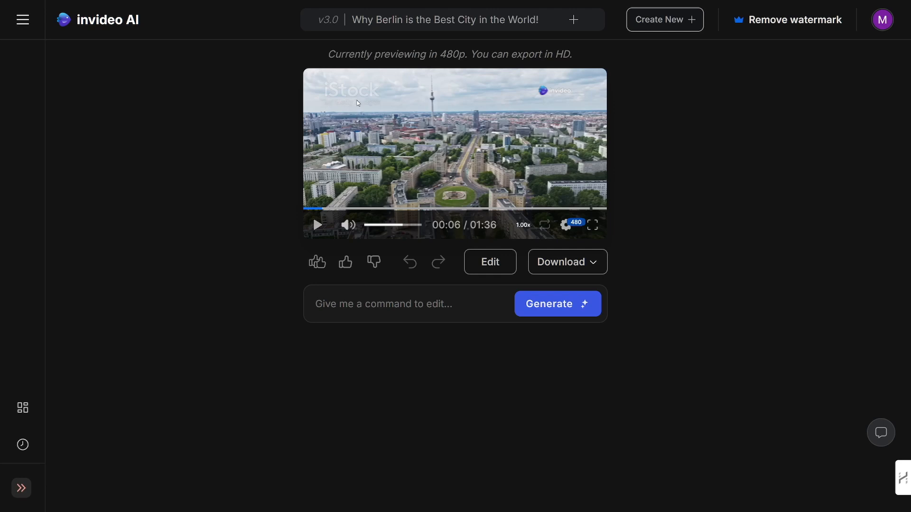
{"action": "mouse_move", "coordinate": [417, 121]}
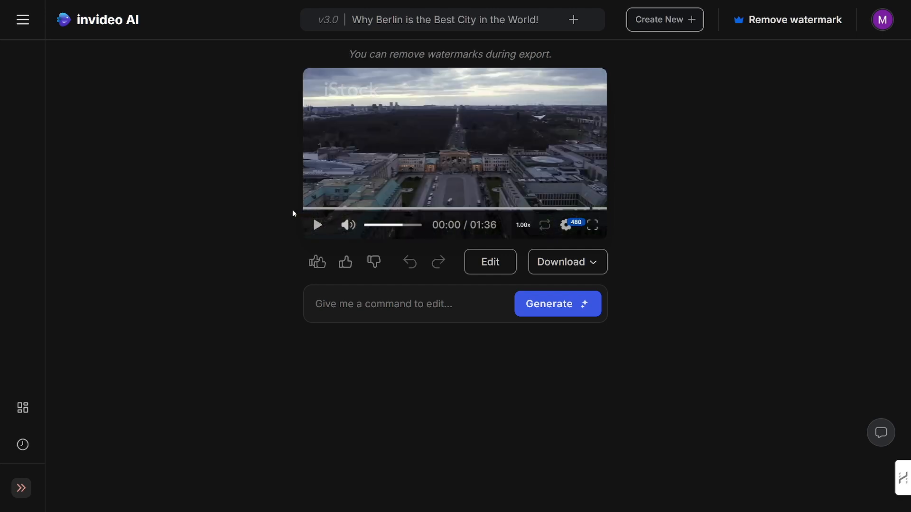
{"action": "mouse_move", "coordinate": [405, 179]}
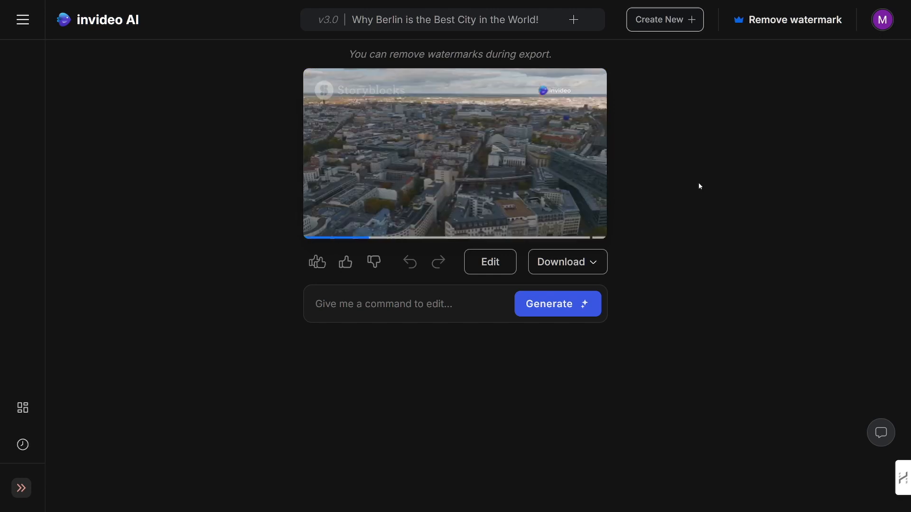
{"action": "left_click", "coordinate": [455, 154]}
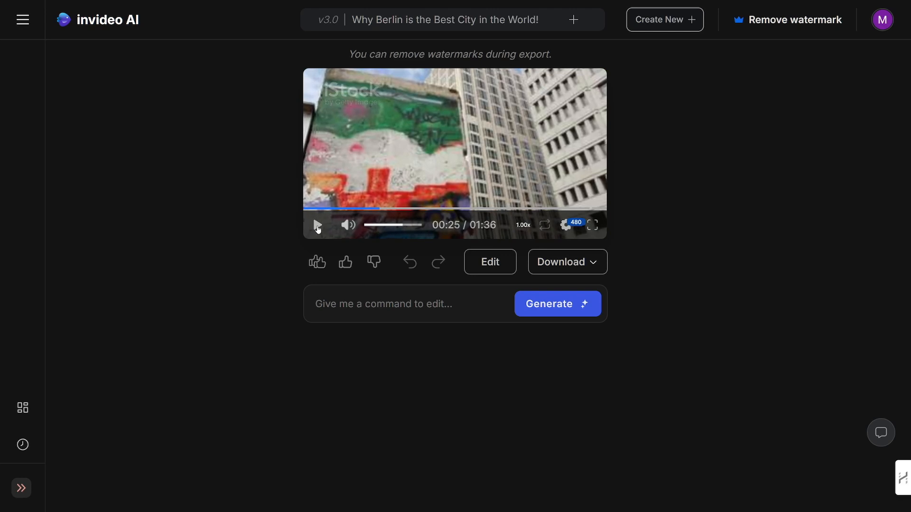
{"action": "mouse_move", "coordinate": [682, 212]}
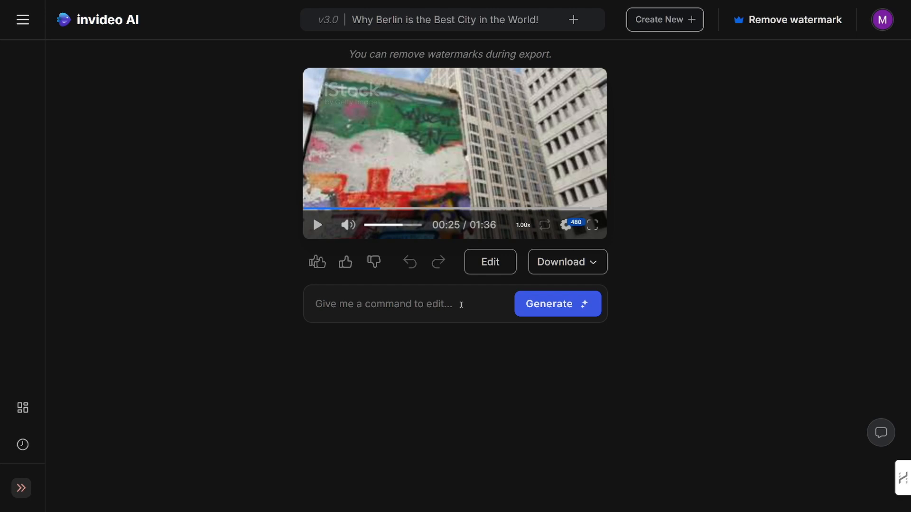
Submit the edit command 'translate this video to spanish'.
{"action": "left_click", "coordinate": [384, 303]}
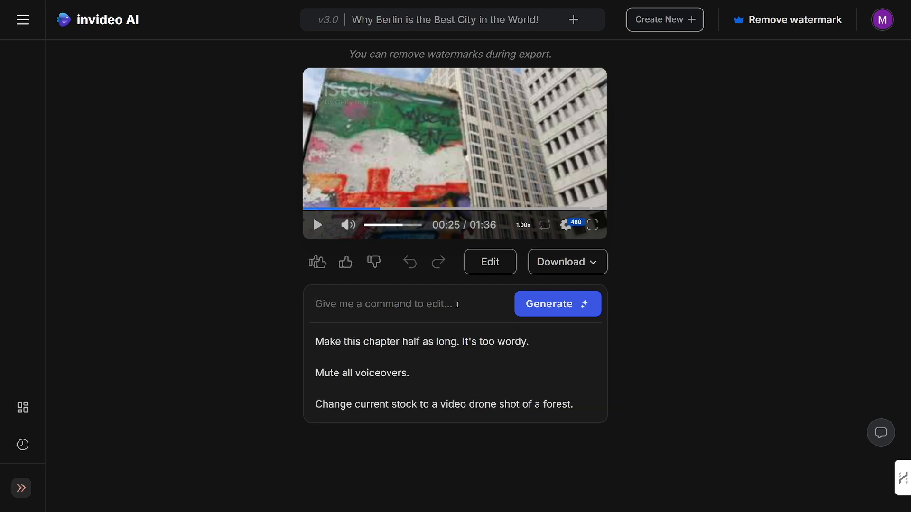
{"action": "mouse_move", "coordinate": [434, 341]}
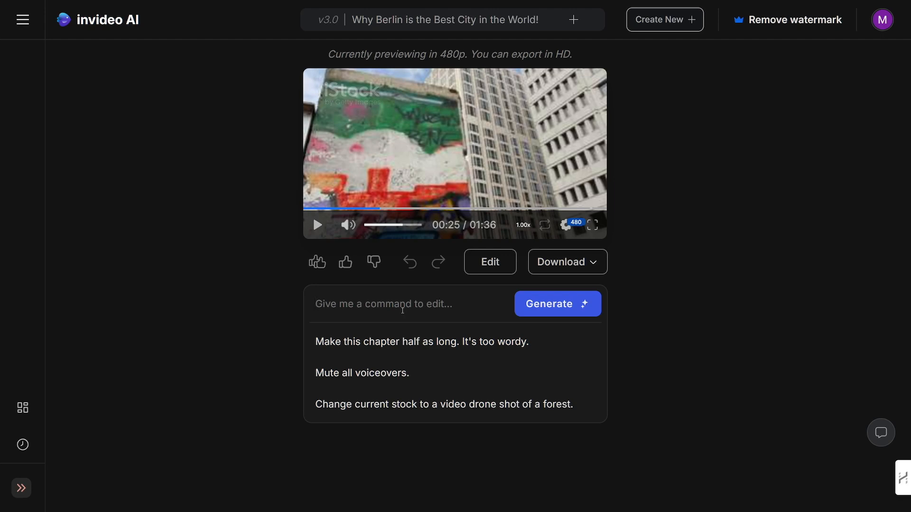
{"action": "left_click", "coordinate": [383, 303]}
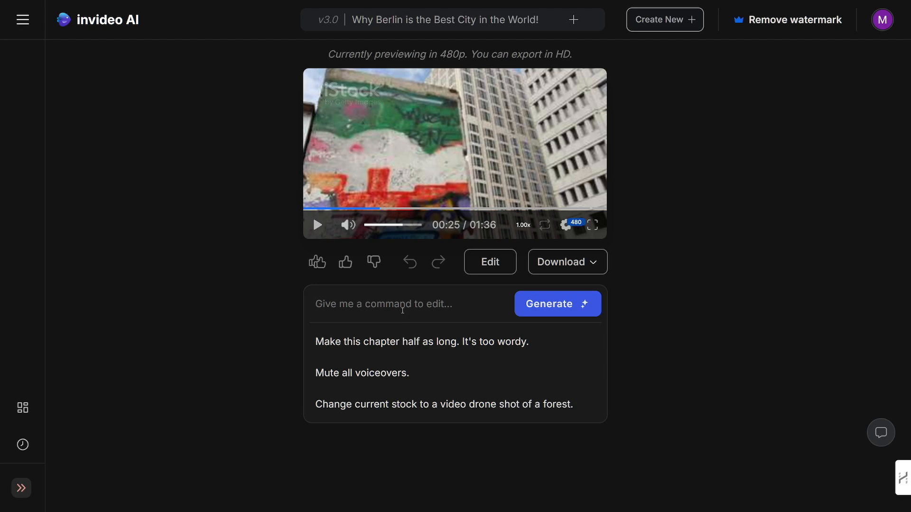
{"action": "type", "text": "translate this video to sp"}
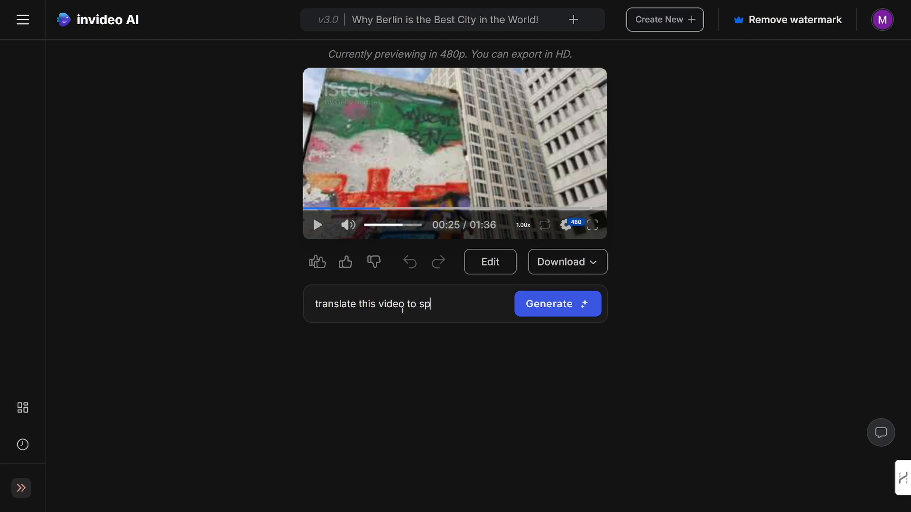
{"action": "type", "text": "anish"}
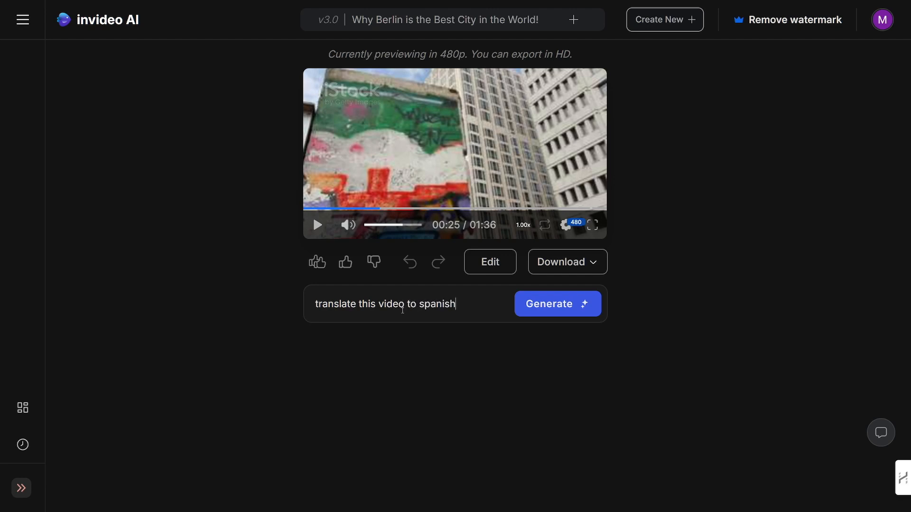
{"action": "left_click", "coordinate": [557, 304]}
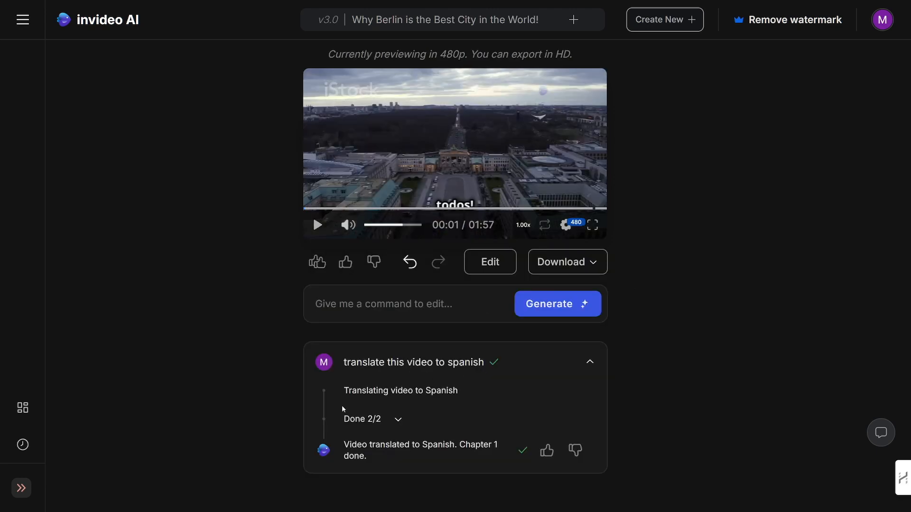
{"action": "mouse_move", "coordinate": [407, 462]}
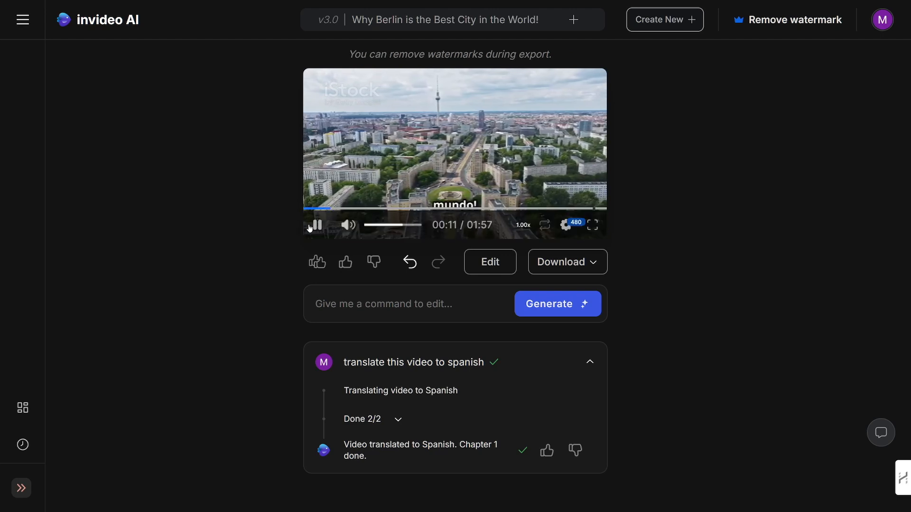
Pause the 01:57 Spanish-subtitled Berlin video preview after it plays.
{"action": "left_click", "coordinate": [316, 225]}
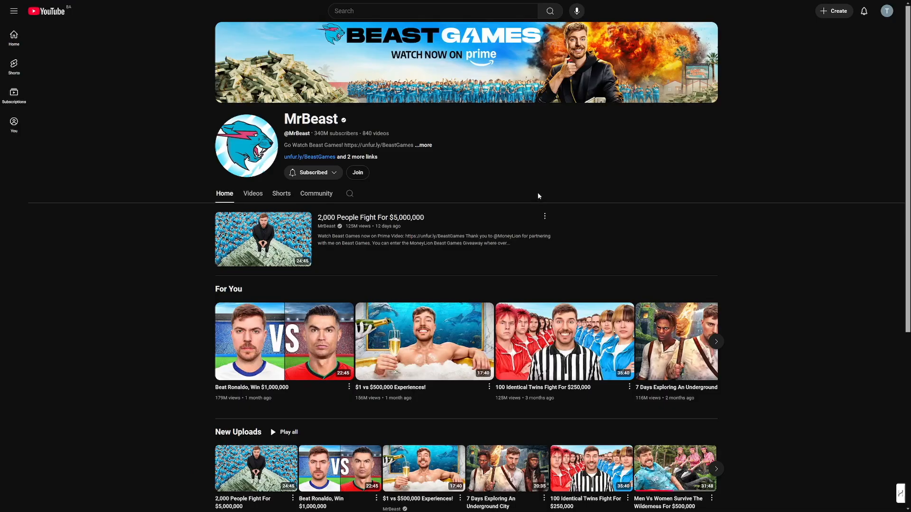
{"action": "mouse_move", "coordinate": [510, 214]}
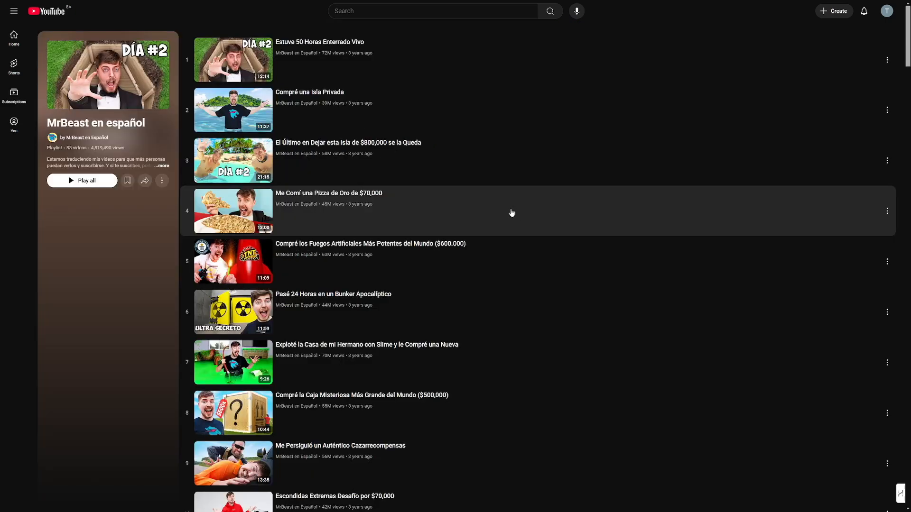
{"action": "mouse_move", "coordinate": [513, 193]}
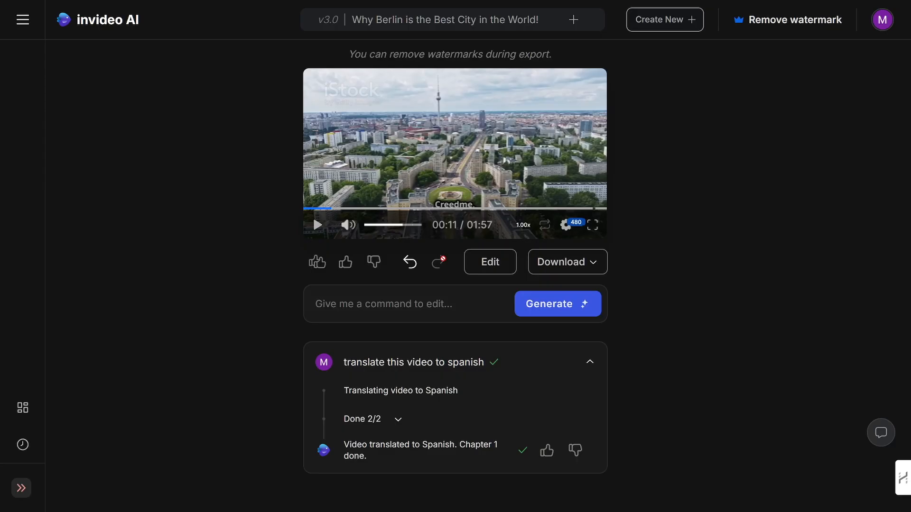
Return to the Spanish Berlin video, paused at 00:11 with translation done.
{"action": "left_click", "coordinate": [439, 262]}
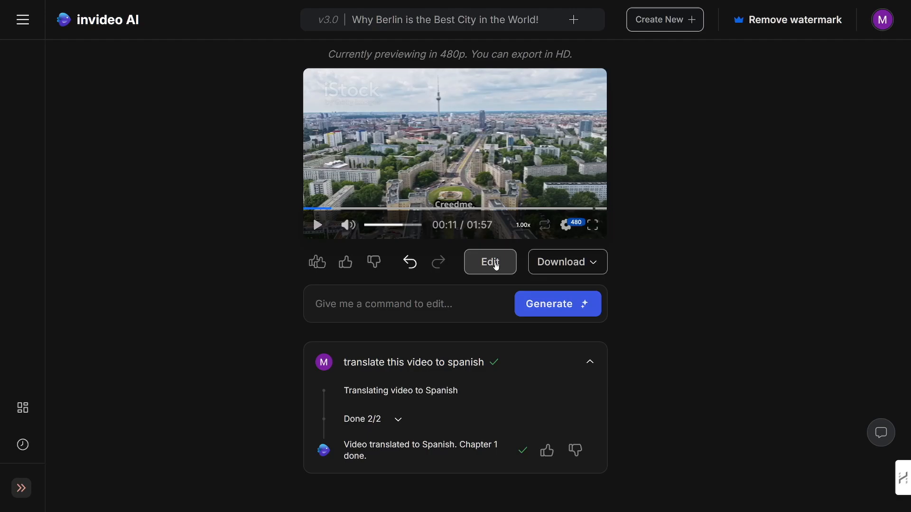
Open the editor and browse stock footage replacements for the Brandenburger Tor clip.
{"action": "left_click", "coordinate": [489, 262]}
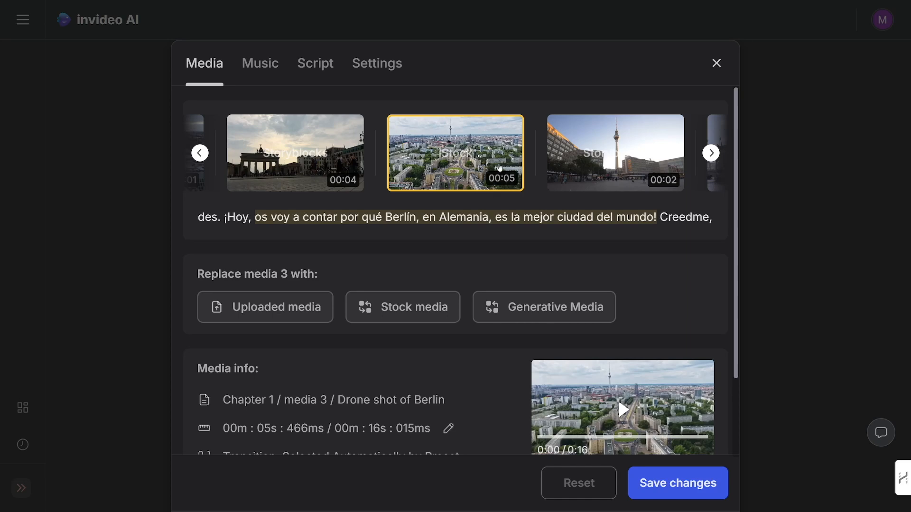
{"action": "mouse_move", "coordinate": [539, 295]}
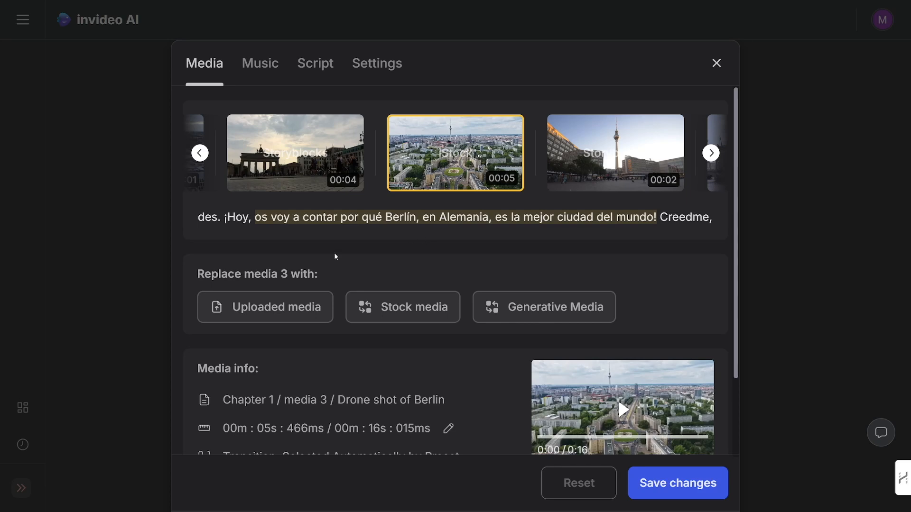
{"action": "mouse_move", "coordinate": [300, 310]}
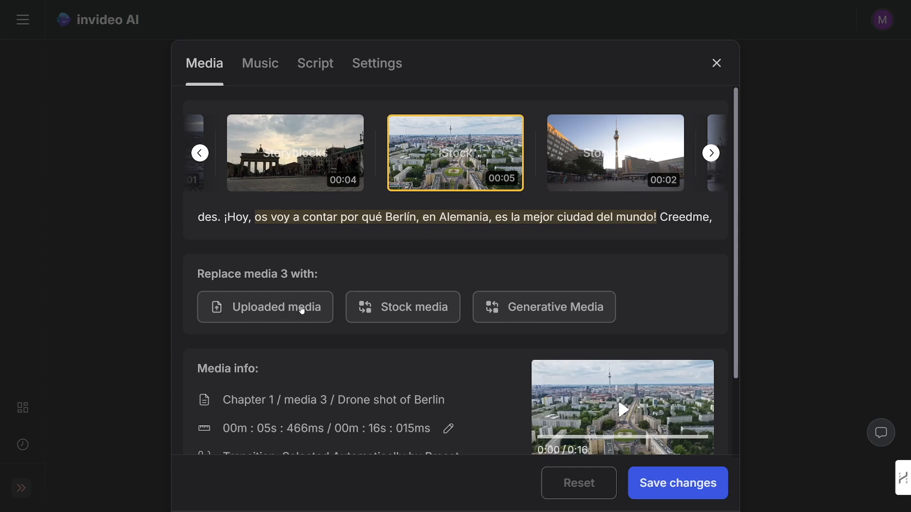
{"action": "mouse_move", "coordinate": [449, 158]}
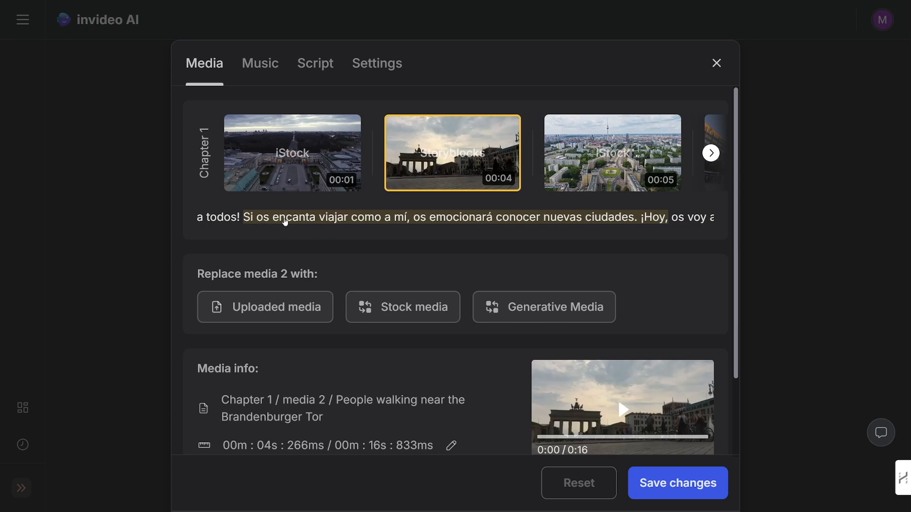
{"action": "mouse_move", "coordinate": [585, 220]}
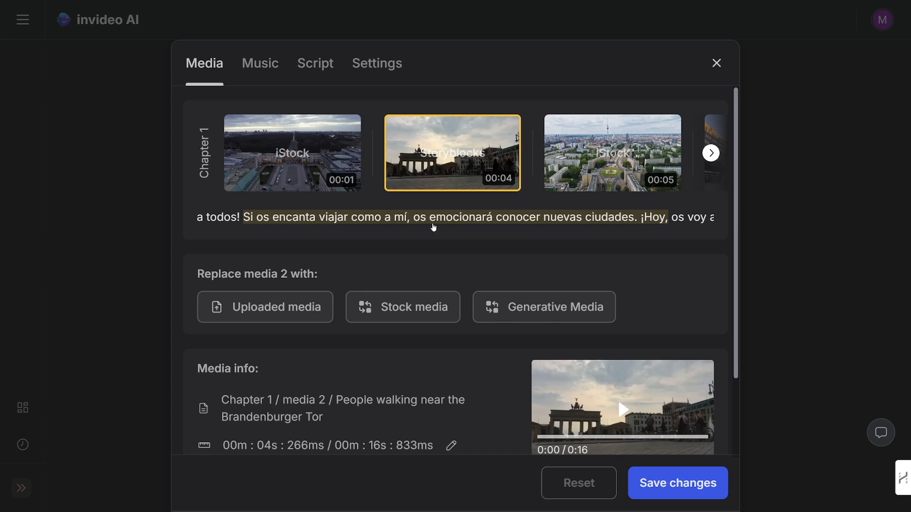
{"action": "left_click", "coordinate": [402, 307]}
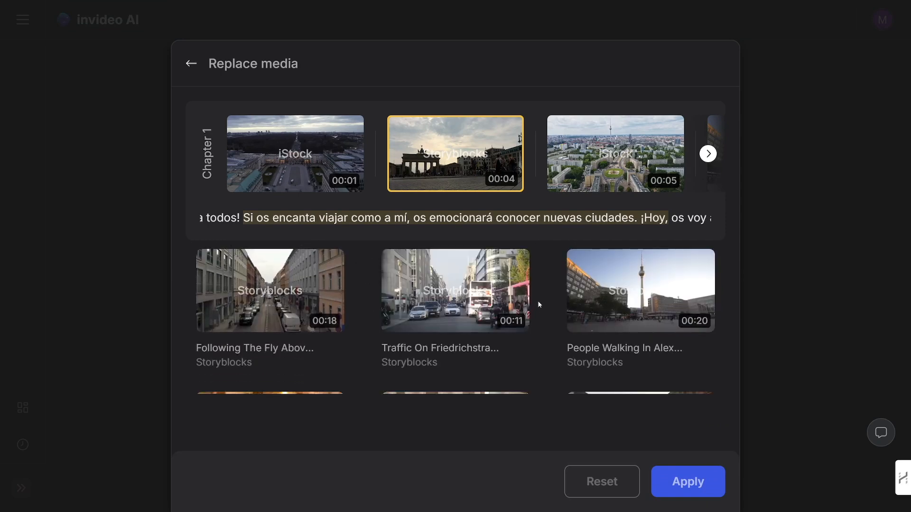
{"action": "scroll", "scroll_direction": "down", "scroll_amount": 3}
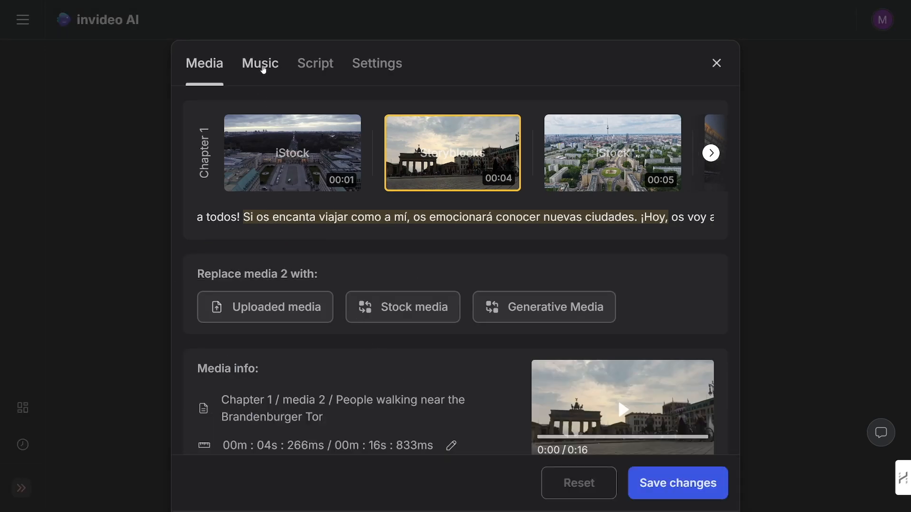
Check the New Horizons music track, then scroll through the Spanish narration script.
{"action": "left_click", "coordinate": [260, 63]}
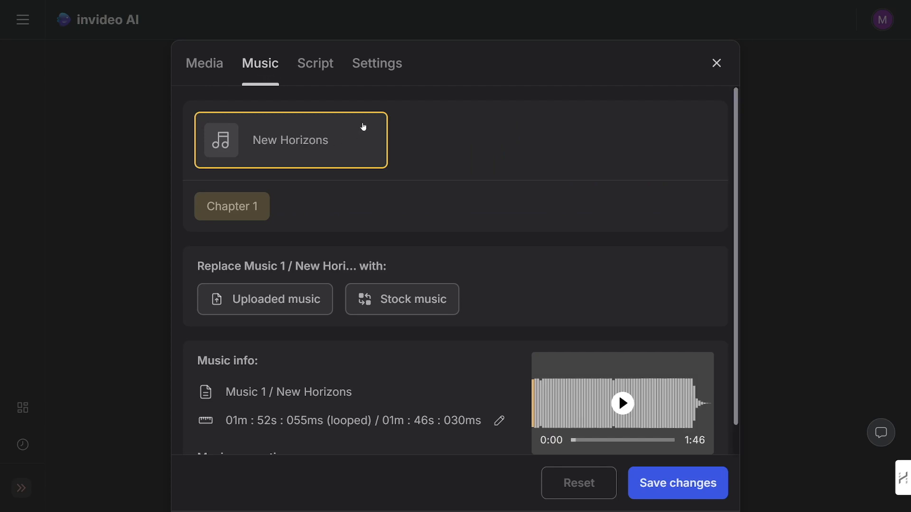
{"action": "mouse_move", "coordinate": [359, 313]}
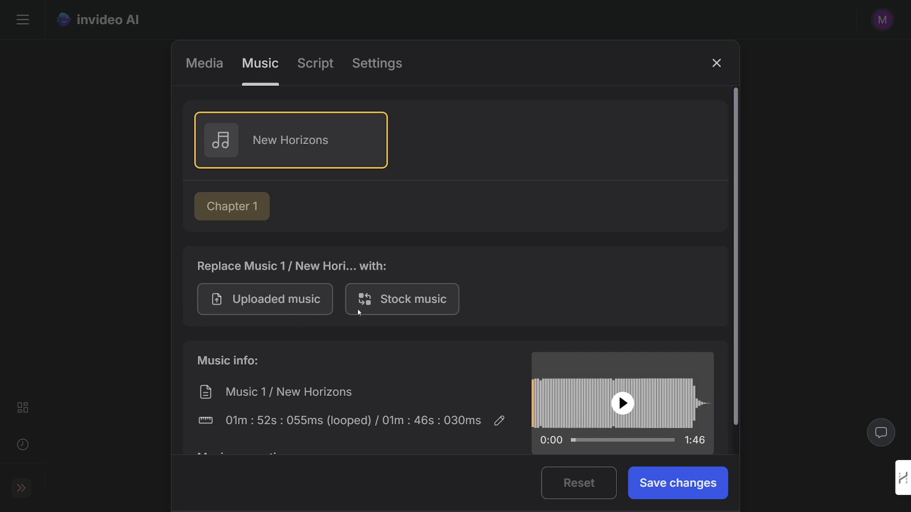
{"action": "mouse_move", "coordinate": [416, 315]}
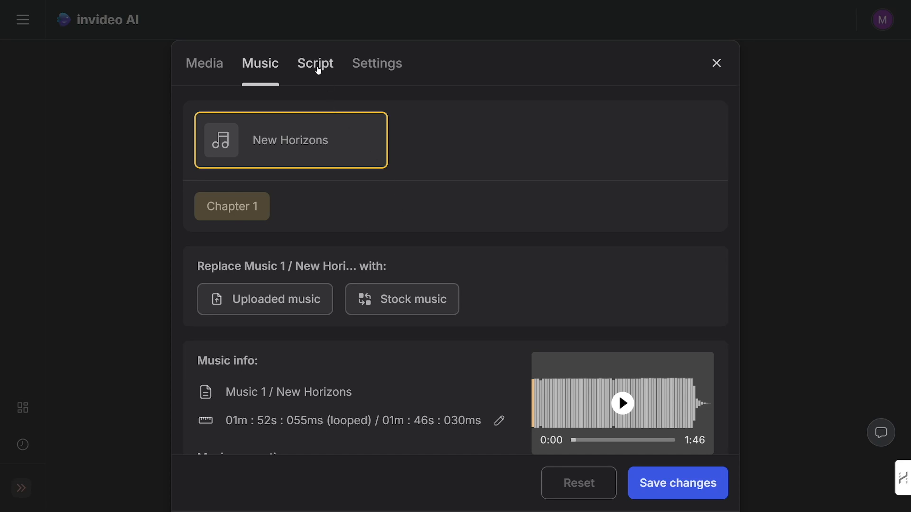
{"action": "left_click", "coordinate": [315, 63]}
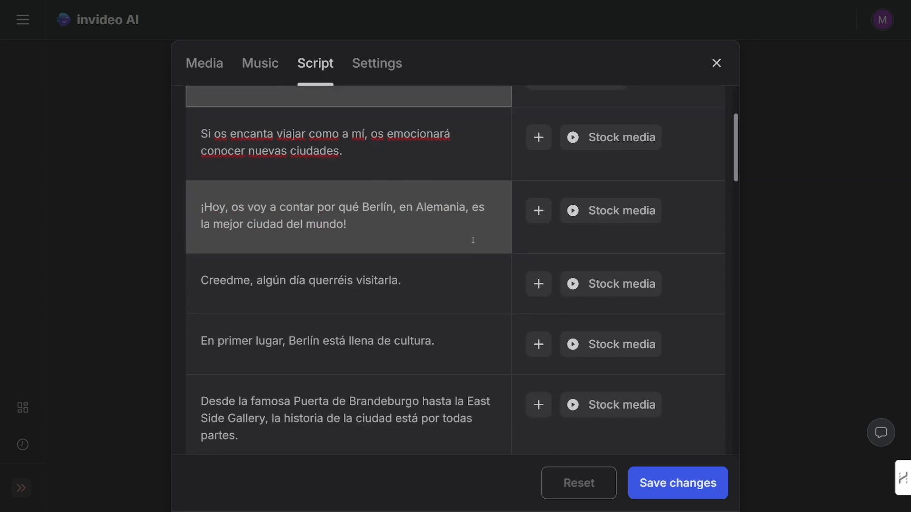
{"action": "scroll", "scroll_direction": "down", "scroll_amount": 3}
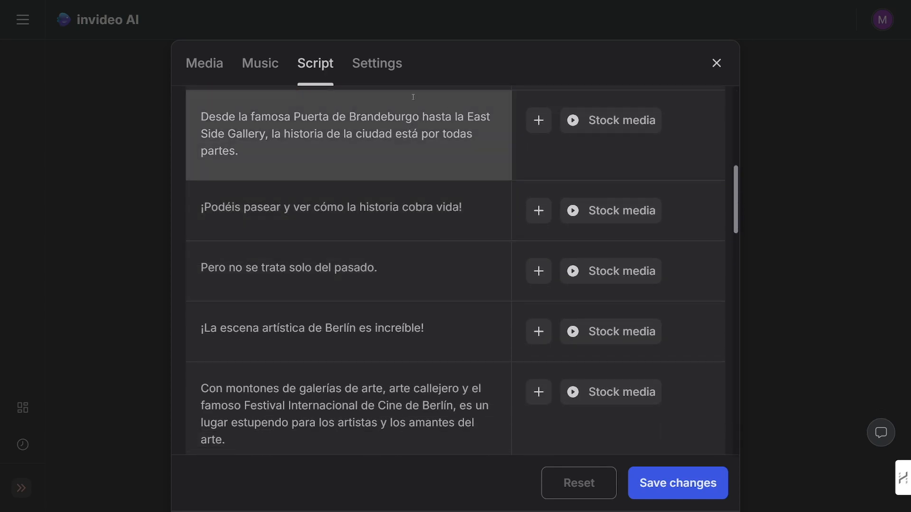
In Settings, choose the Dynamic Cut transition preset and set music master volume to 90%.
{"action": "left_click", "coordinate": [376, 62]}
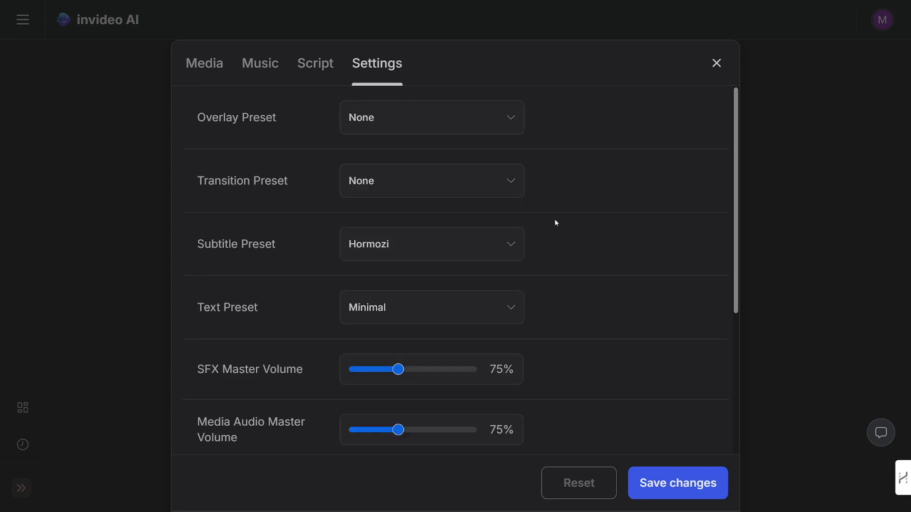
{"action": "mouse_move", "coordinate": [513, 147]}
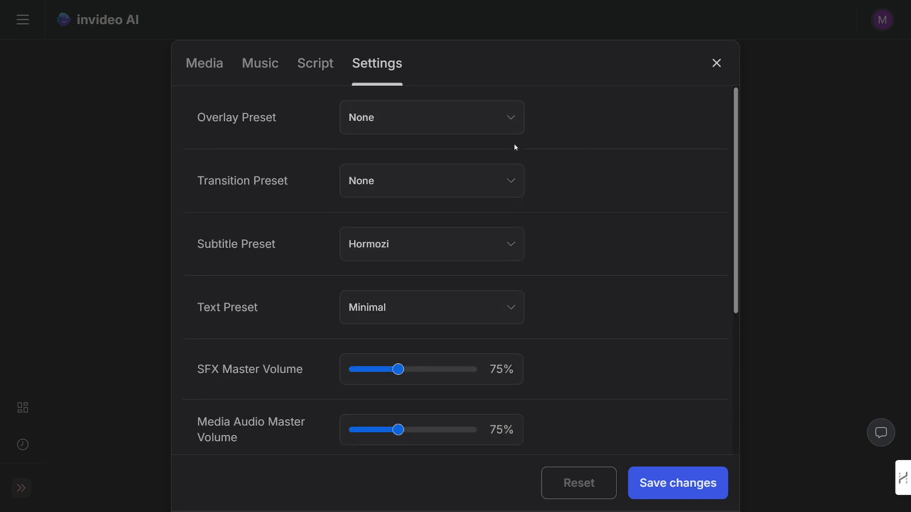
{"action": "left_click", "coordinate": [431, 181]}
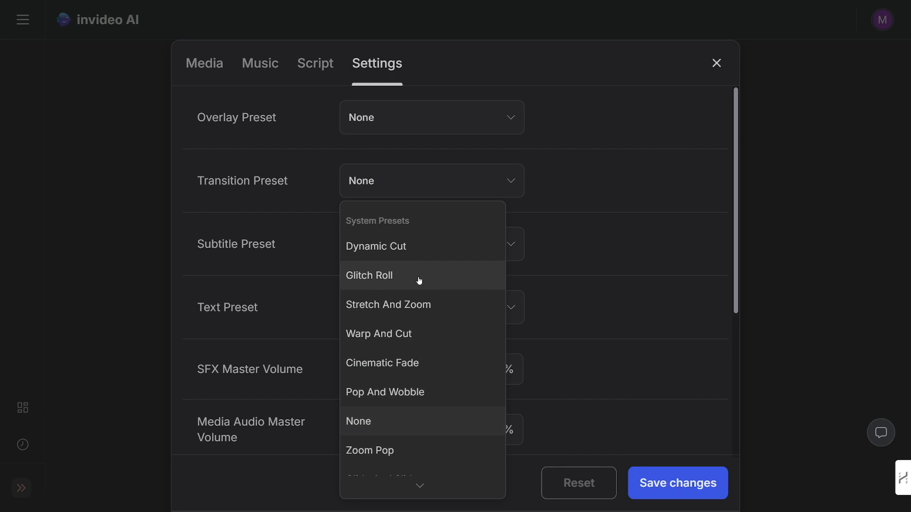
{"action": "left_click", "coordinate": [376, 246]}
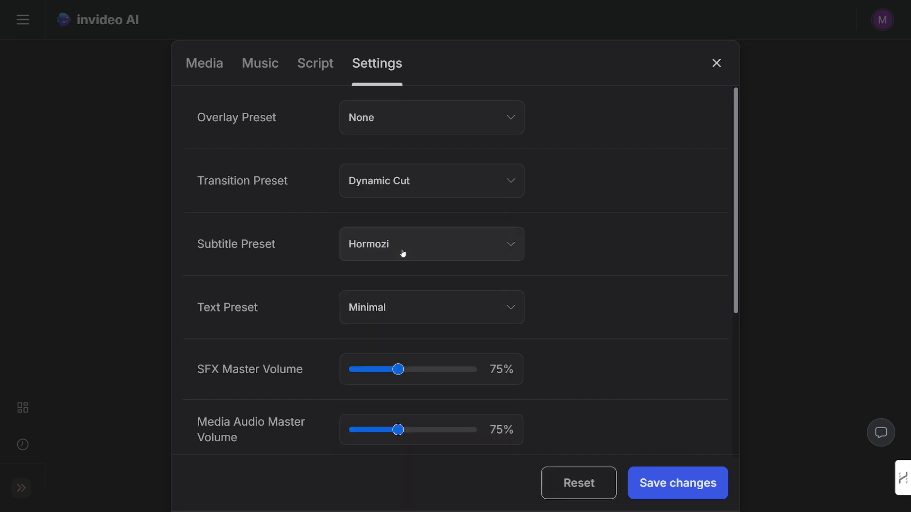
{"action": "mouse_move", "coordinate": [414, 250]}
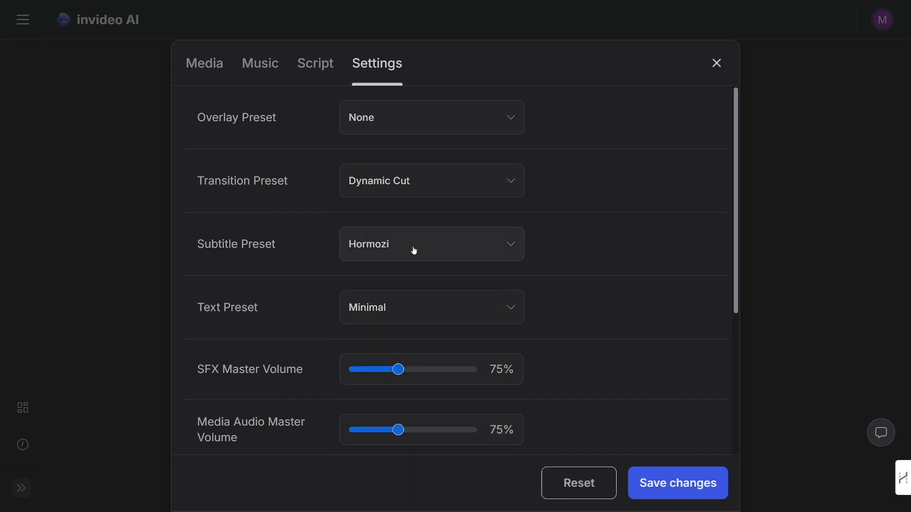
{"action": "mouse_move", "coordinate": [425, 286]}
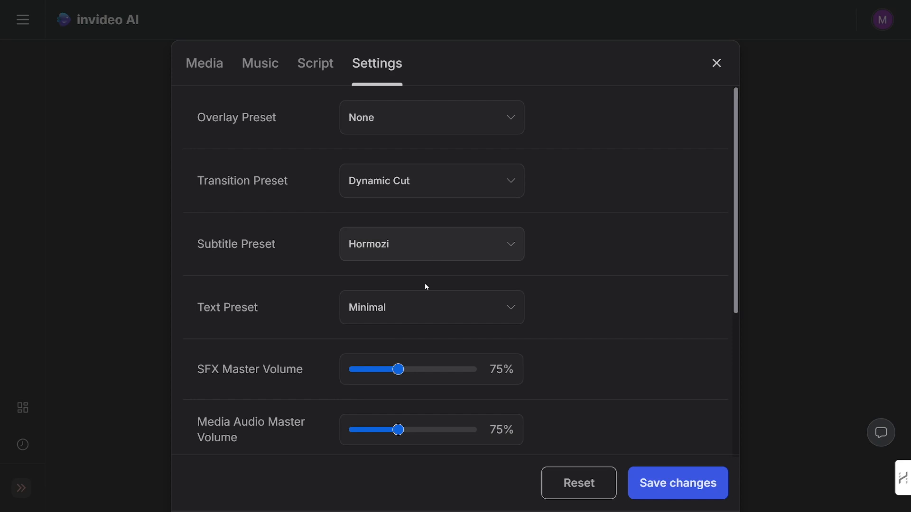
{"action": "left_click", "coordinate": [432, 307]}
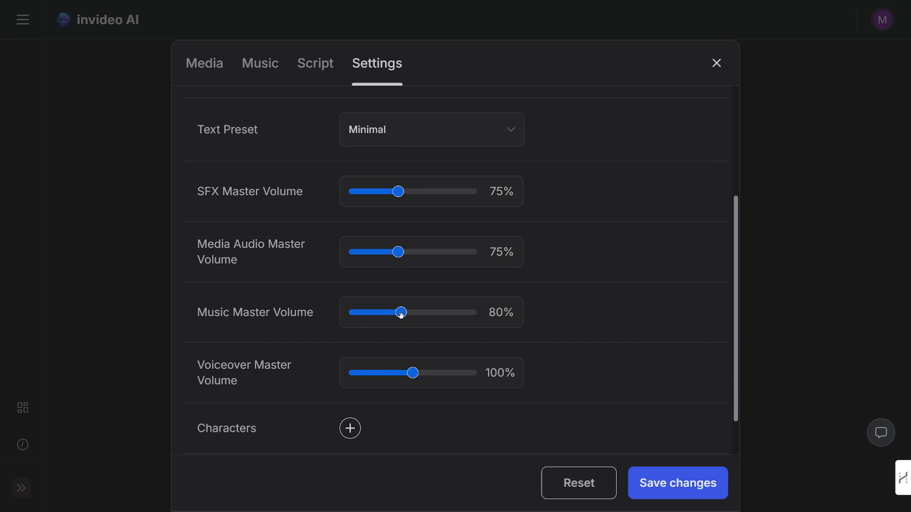
{"action": "left_click_drag", "start_coordinate": [400, 313], "coordinate": [406, 313]}
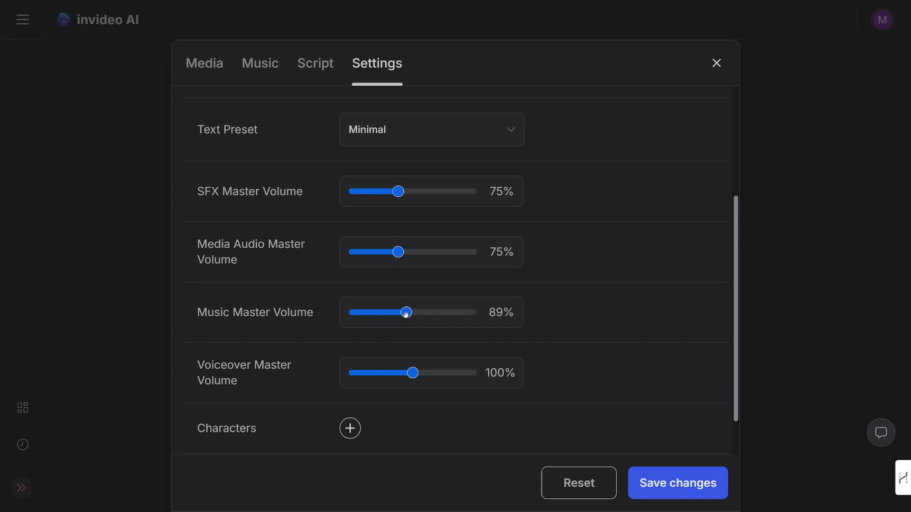
{"action": "scroll", "scroll_direction": "down", "scroll_amount": 3}
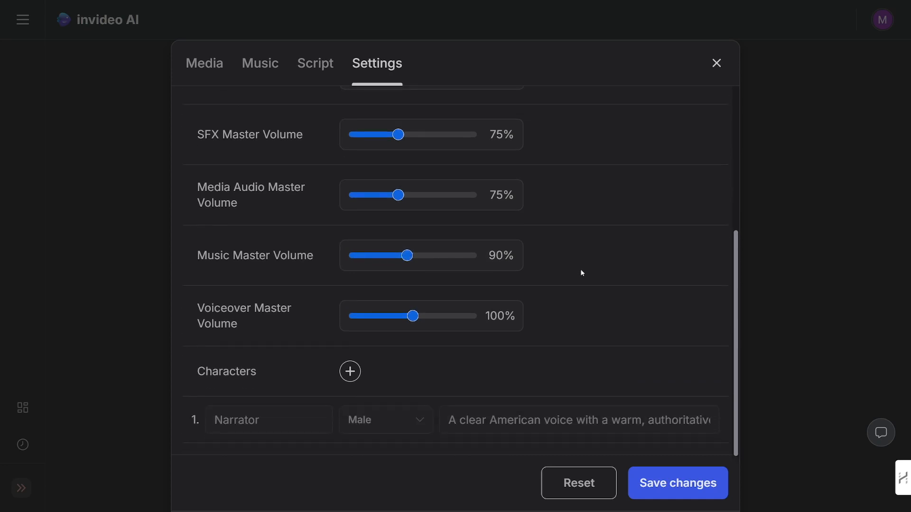
Save the Dynamic Cut transition and 90% music settings to regenerate the video.
{"action": "left_click", "coordinate": [716, 63]}
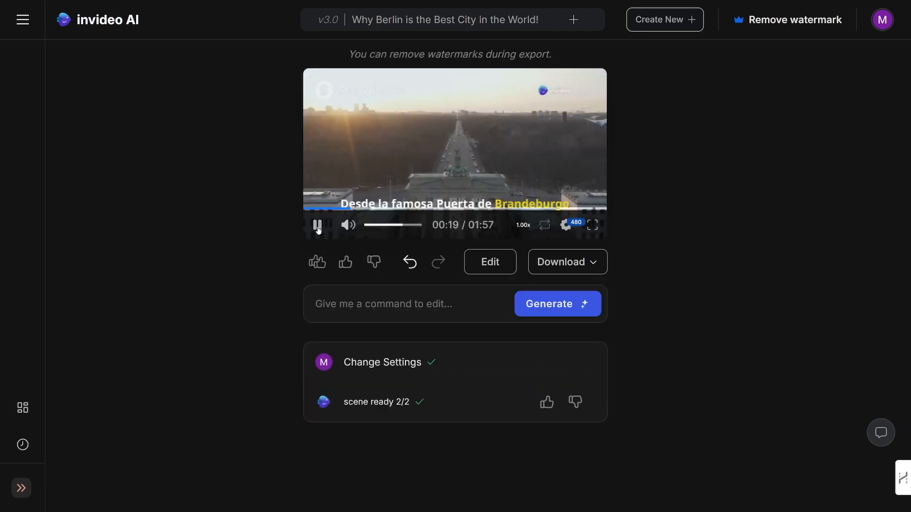
Request 'translate this to german' in the command box and generate the German version.
{"action": "type", "text": "translate this"}
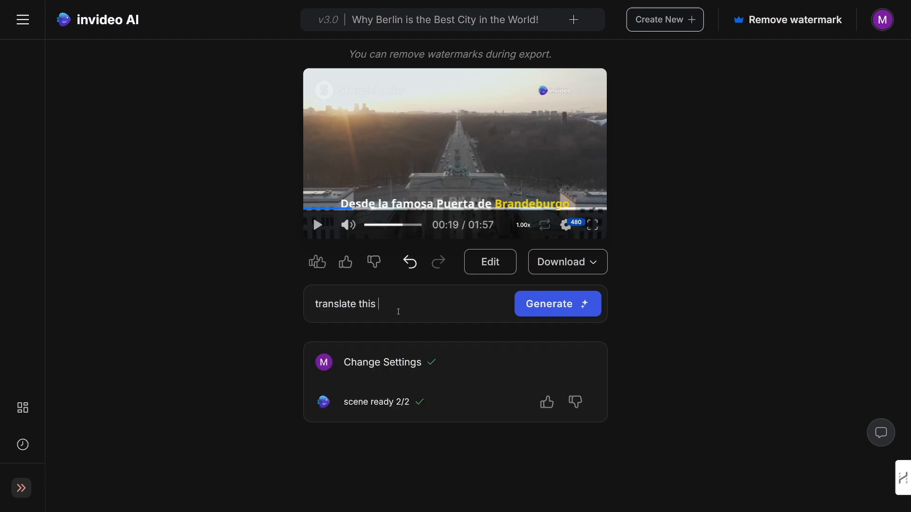
{"action": "type", "text": "to german"}
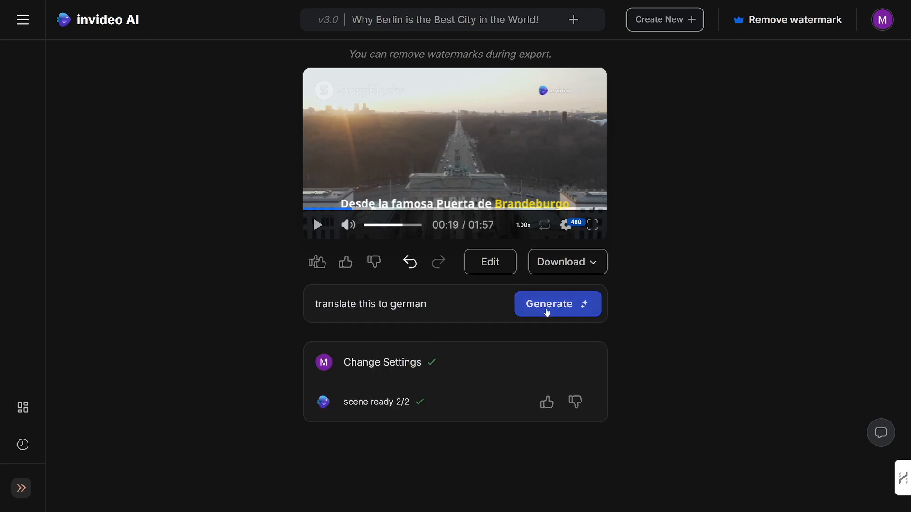
{"action": "left_click", "coordinate": [556, 303]}
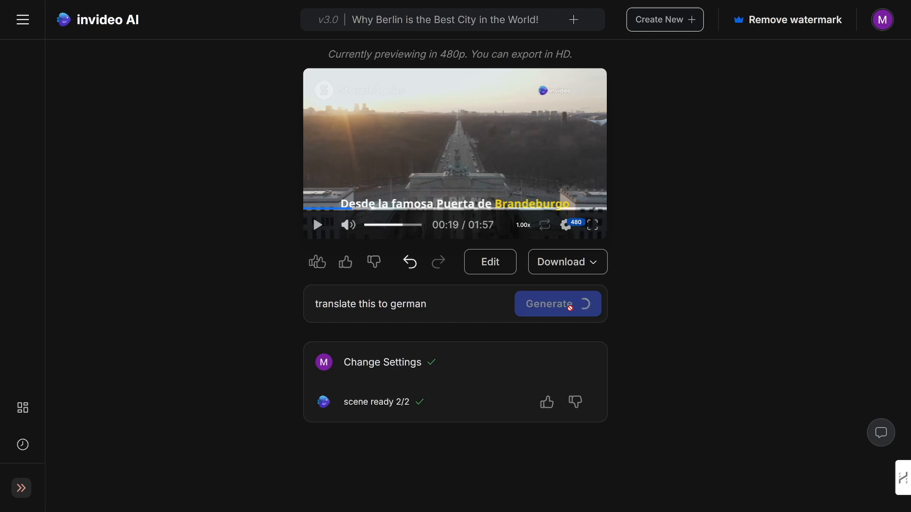
{"action": "left_click", "coordinate": [556, 304]}
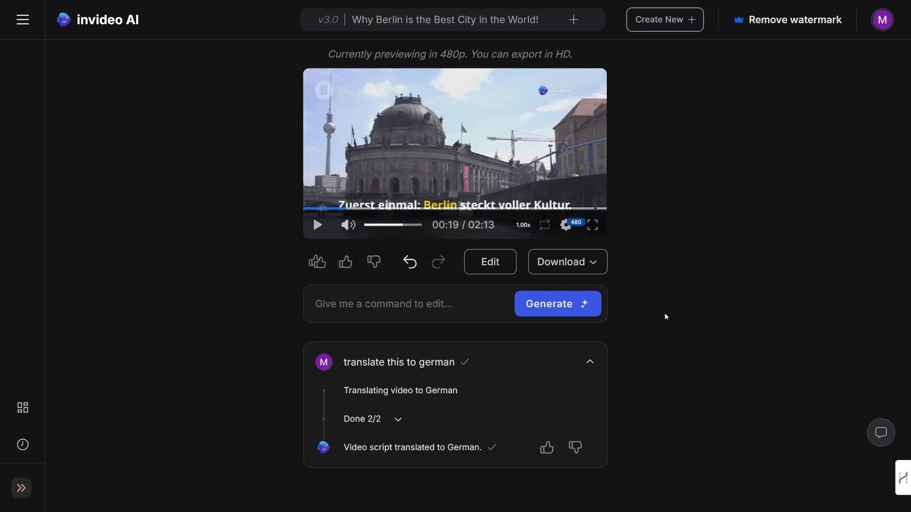
{"action": "mouse_move", "coordinate": [487, 362]}
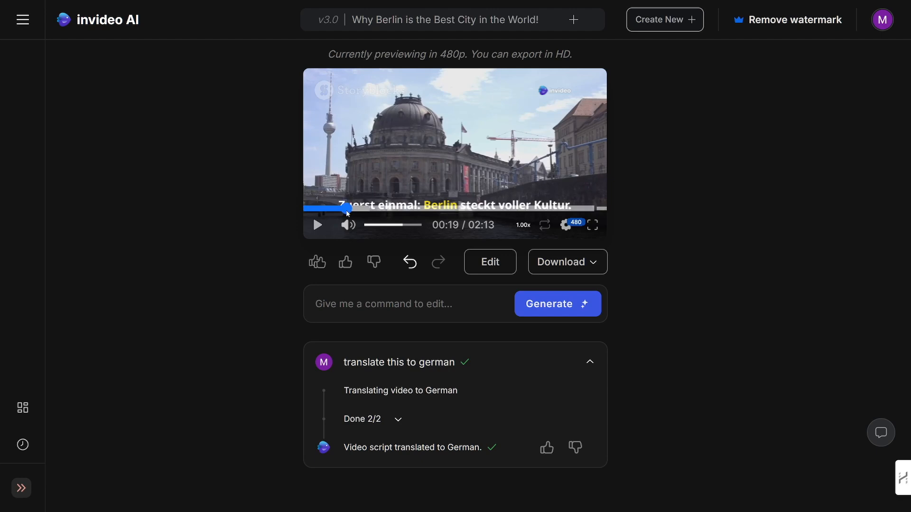
{"action": "left_click", "coordinate": [317, 225]}
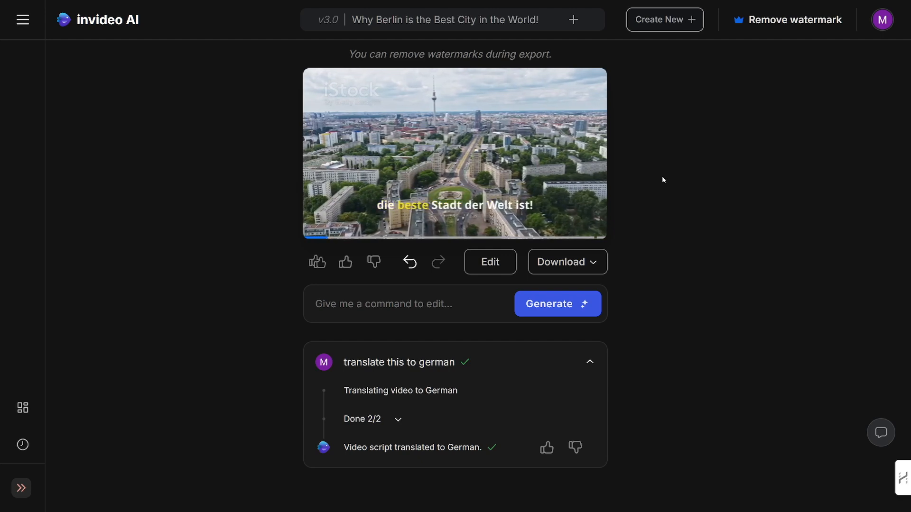
{"action": "left_click", "coordinate": [453, 154]}
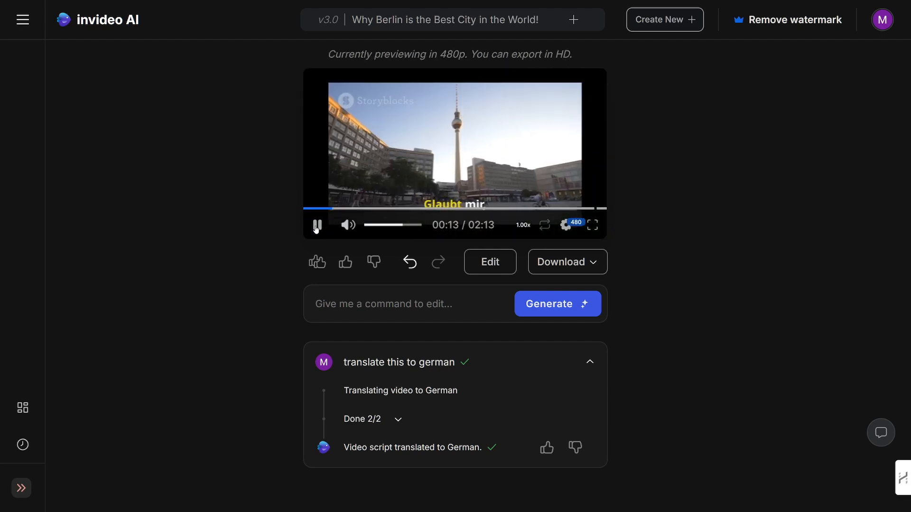
{"action": "left_click", "coordinate": [316, 225]}
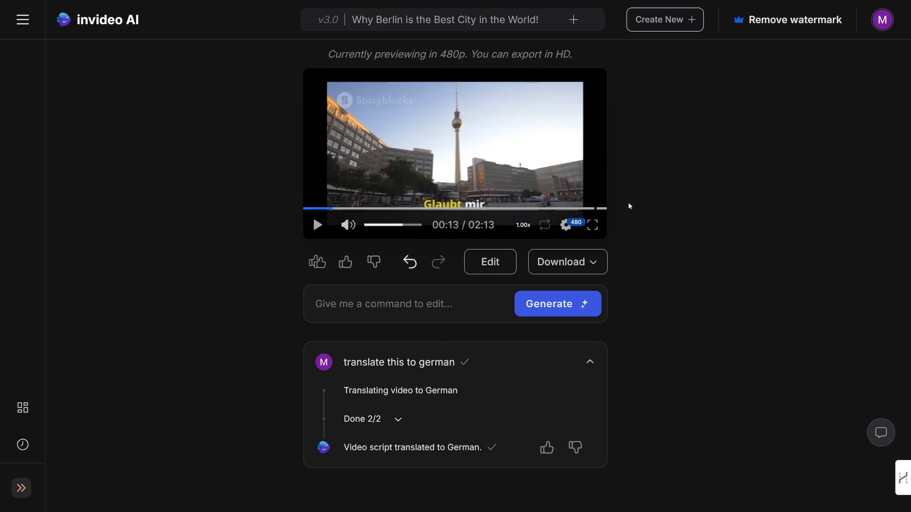